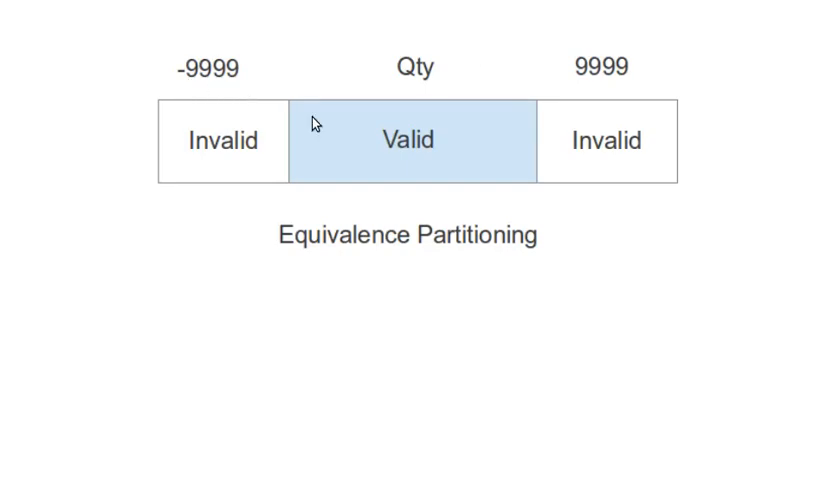
mouse_move(295, 112)
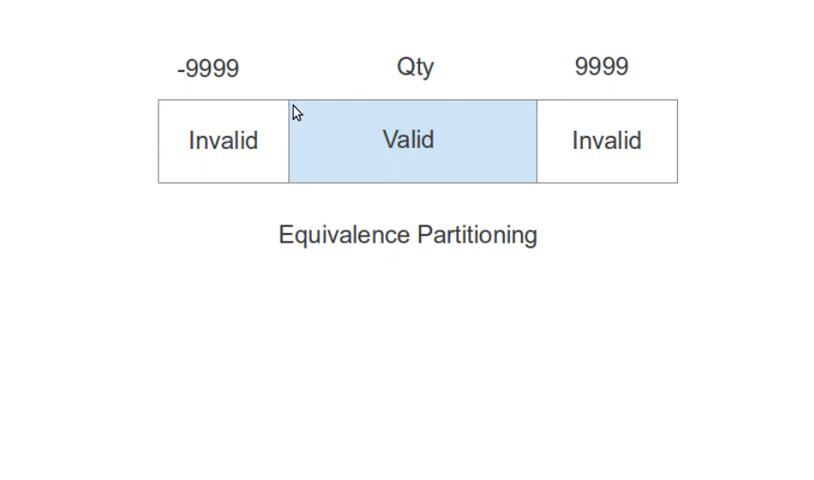
mouse_move(286, 66)
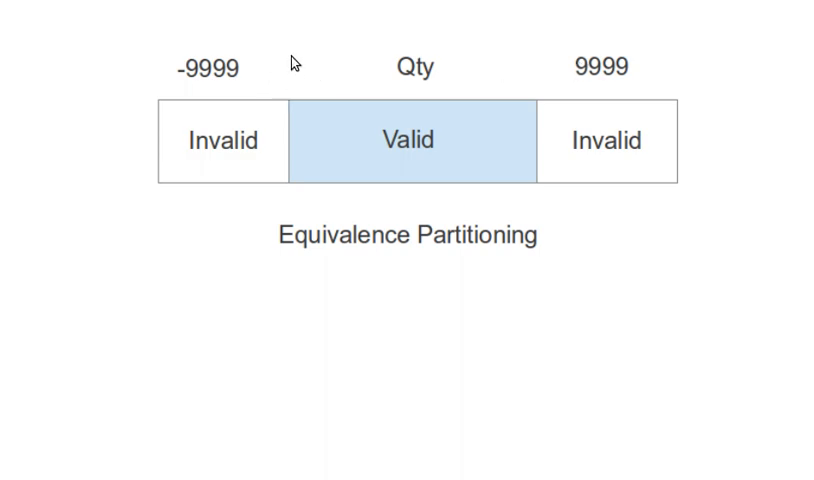
mouse_move(291, 72)
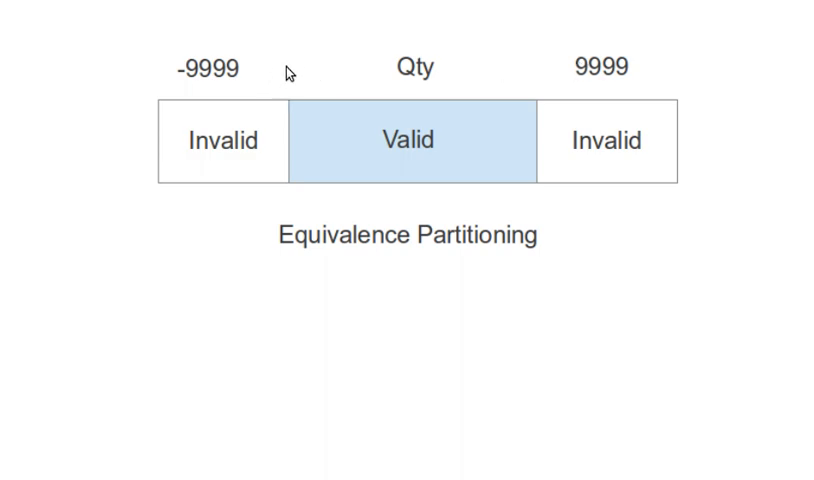
mouse_move(535, 71)
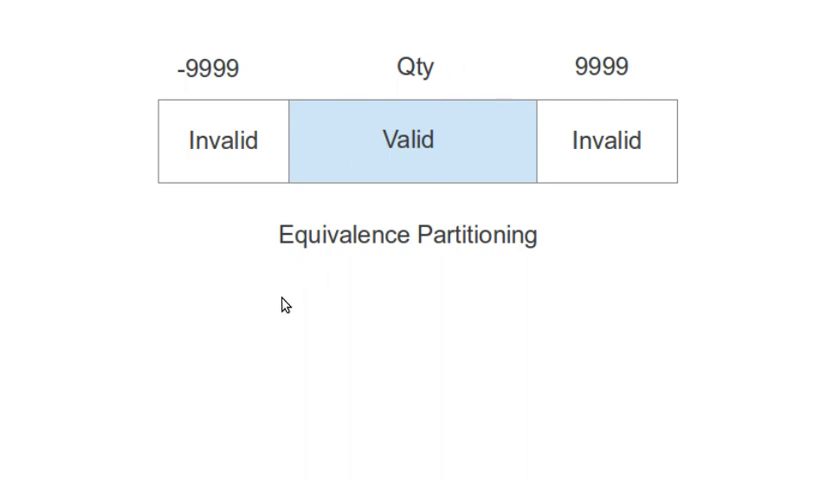
mouse_move(291, 290)
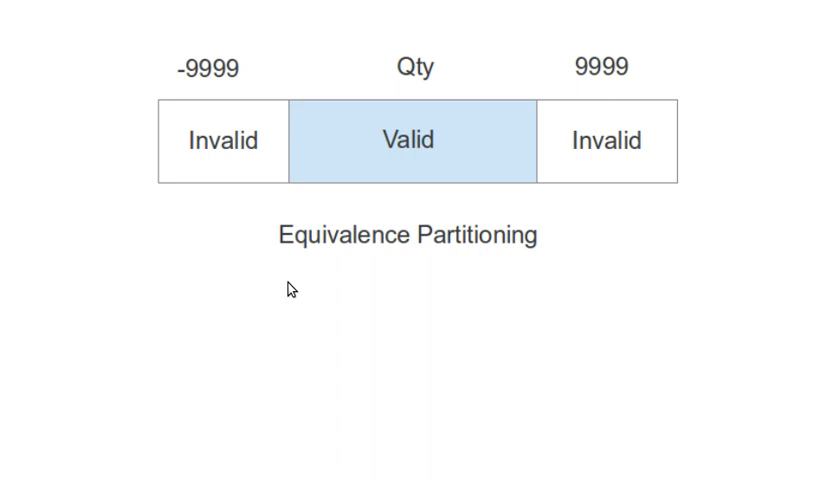
mouse_move(292, 263)
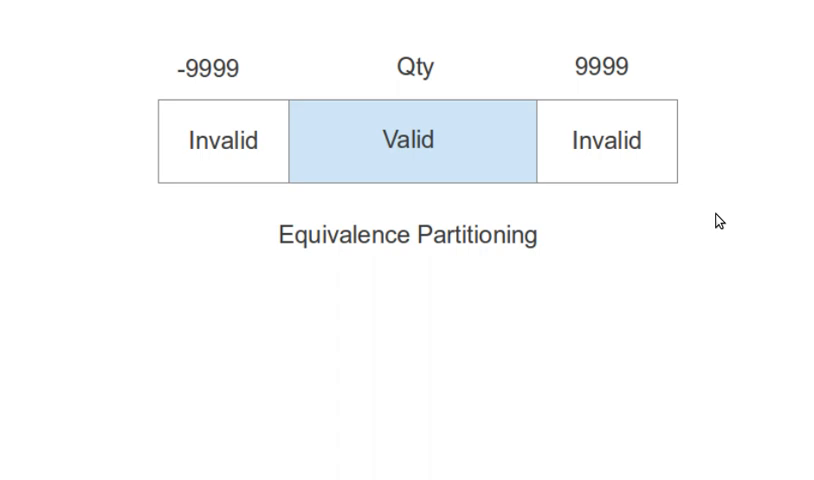
mouse_move(462, 70)
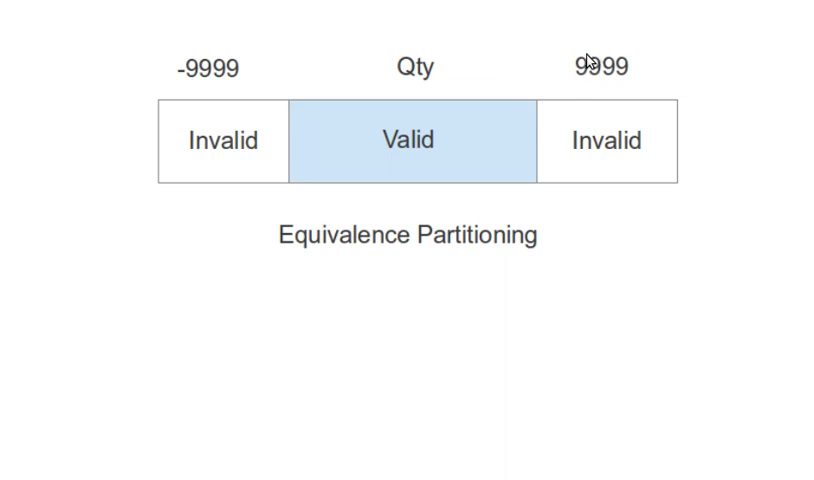
mouse_move(360, 104)
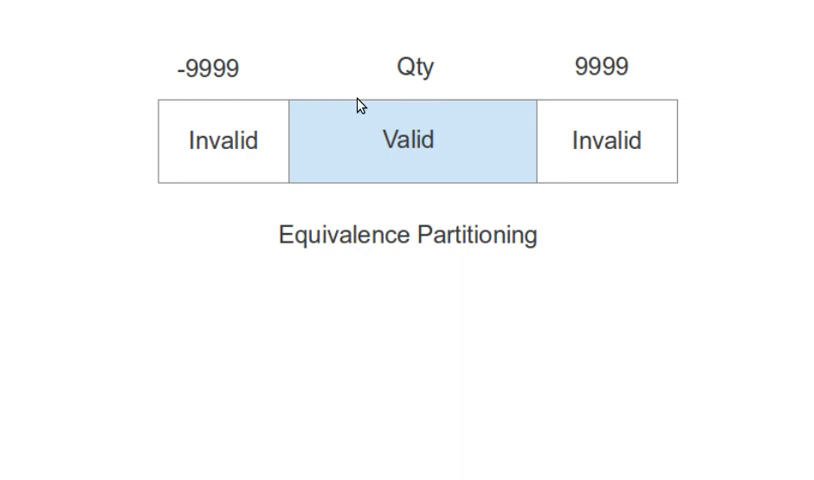
mouse_move(315, 110)
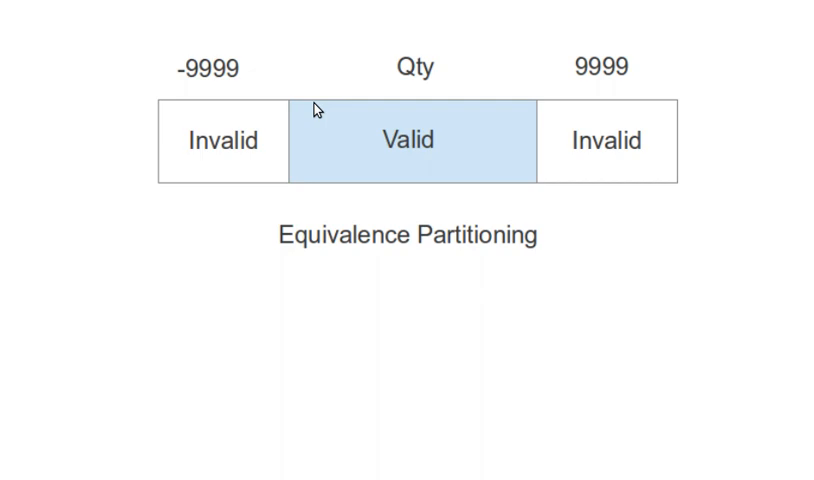
mouse_move(612, 208)
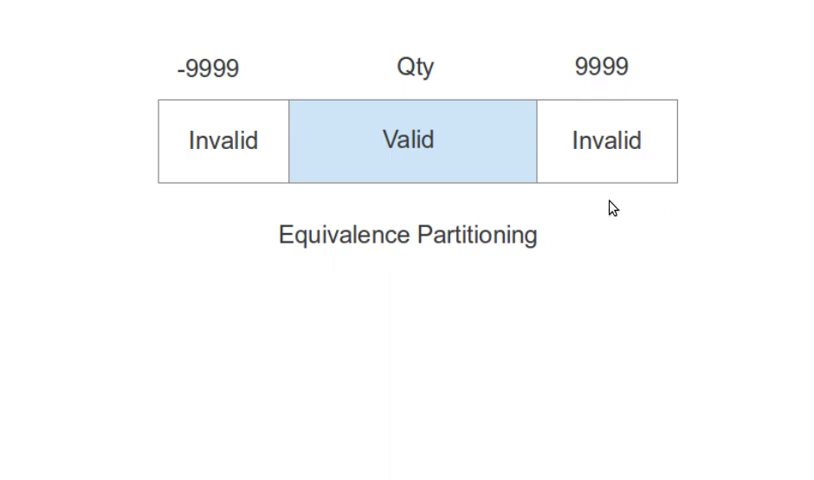
mouse_move(352, 159)
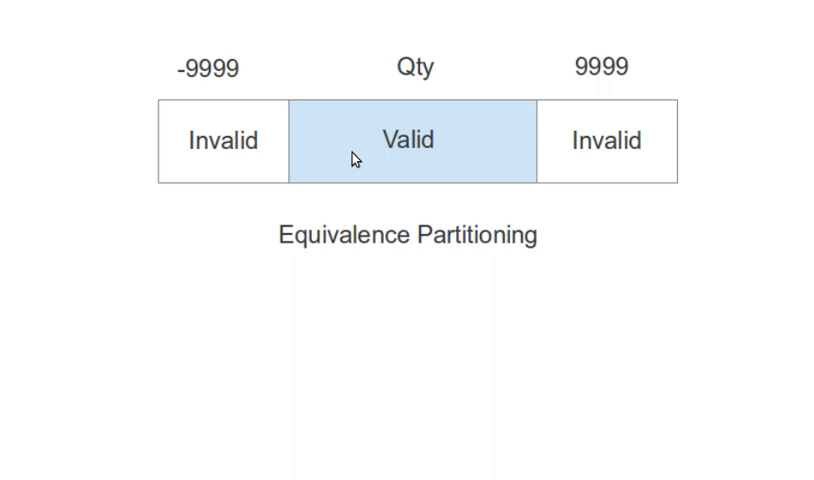
mouse_move(640, 130)
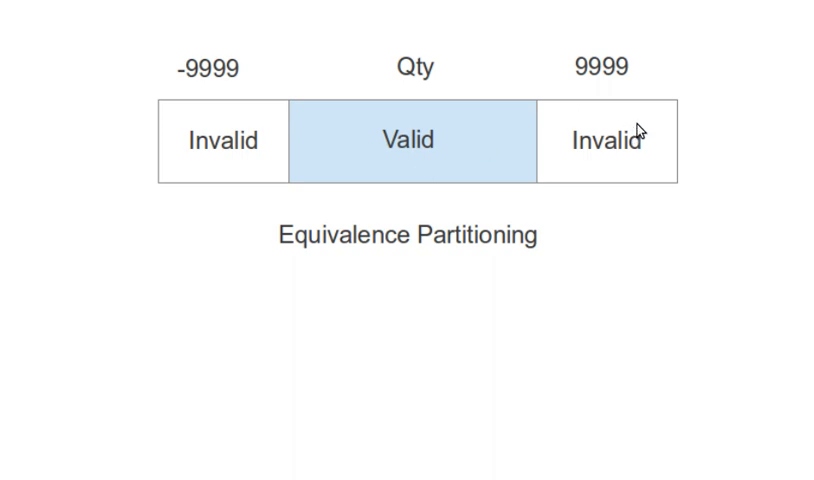
mouse_move(632, 140)
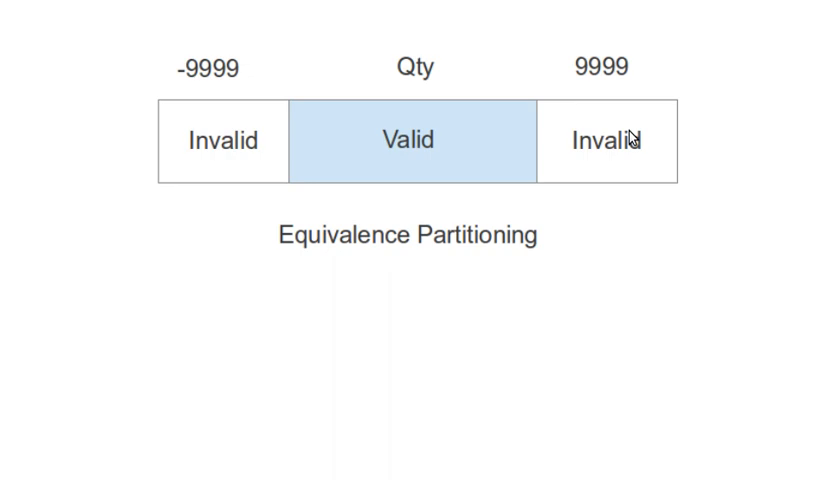